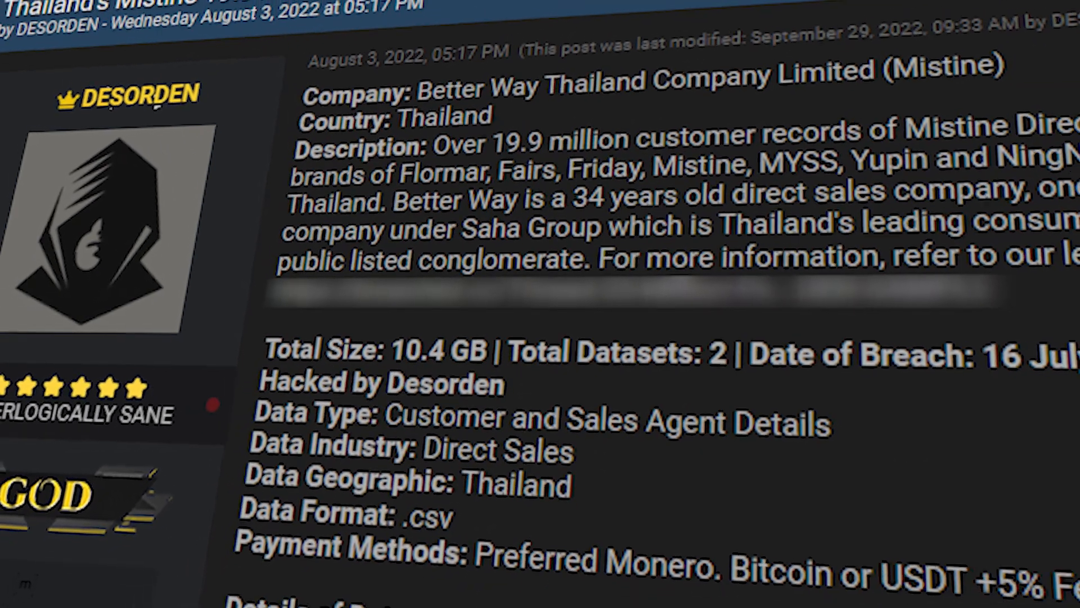
# Scroll through the GRUB boot entry and save the new account password via Change Password
pyautogui.scroll(-3)
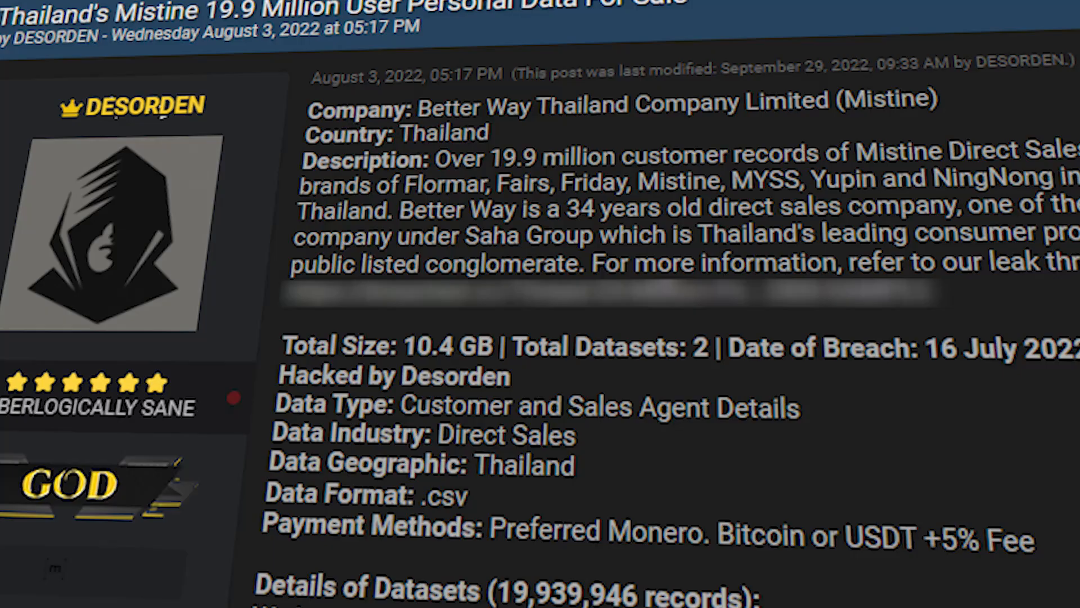
pyautogui.scroll(-3)
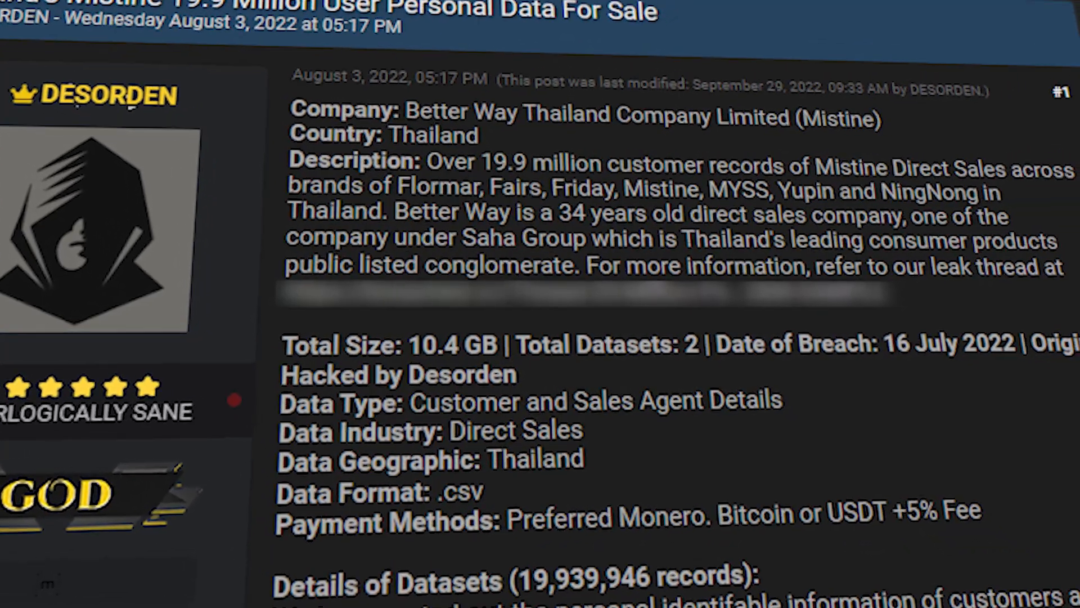
pyautogui.scroll(-3)
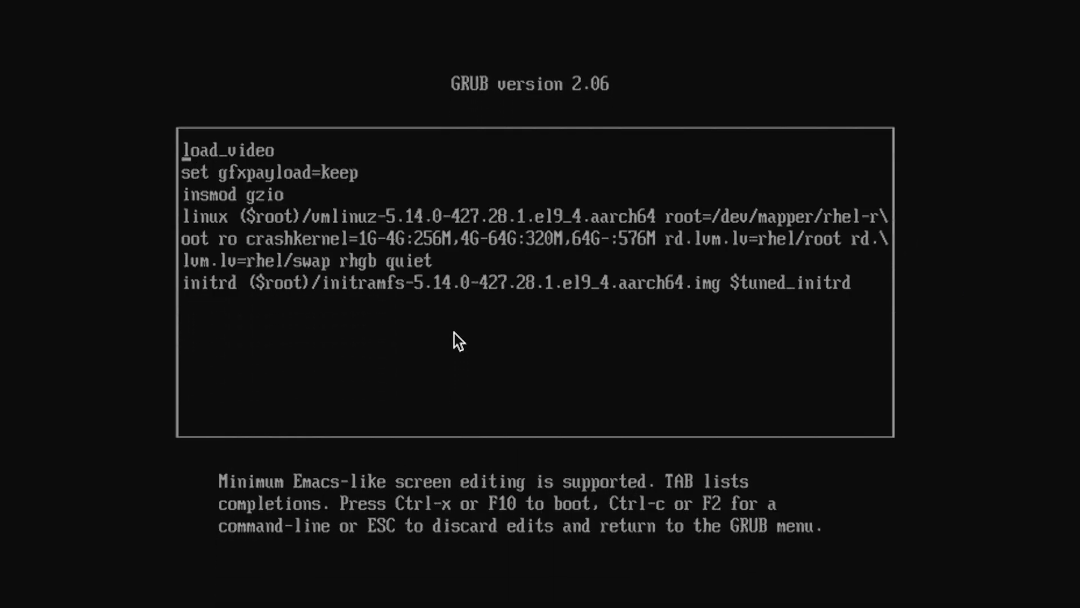
pyautogui.press('Down')
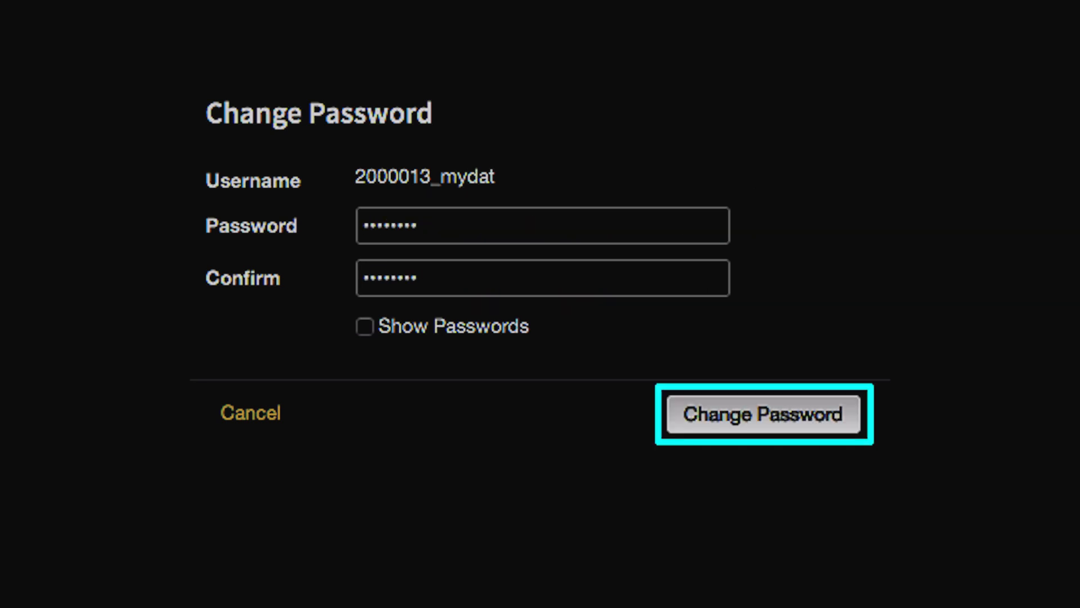
pyautogui.click(763, 414)
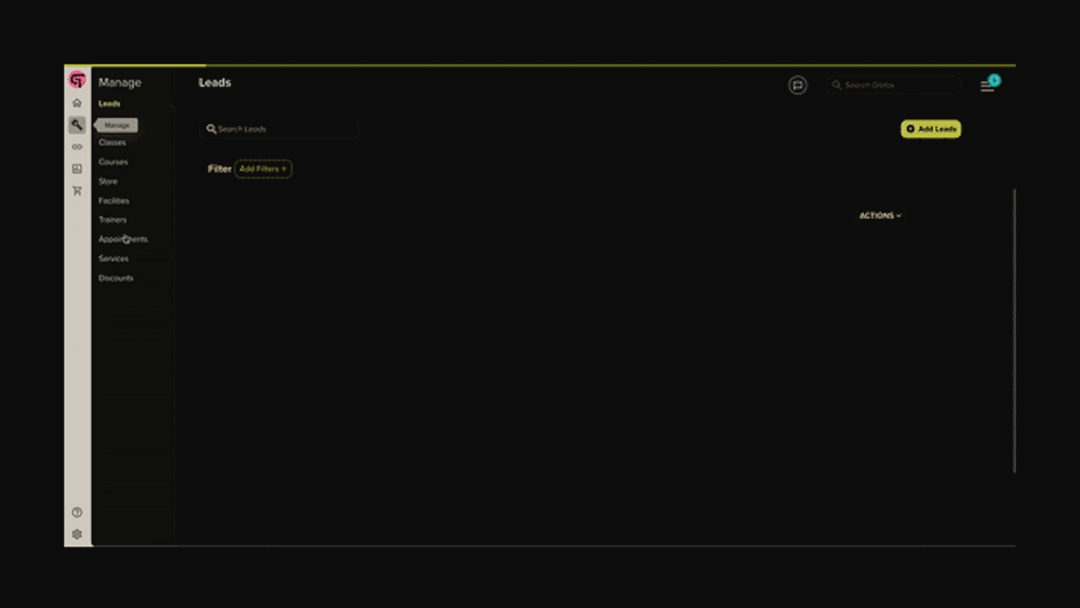
# Go to Manage > Trainers and start changing a staff member's password
pyautogui.click(112, 218)
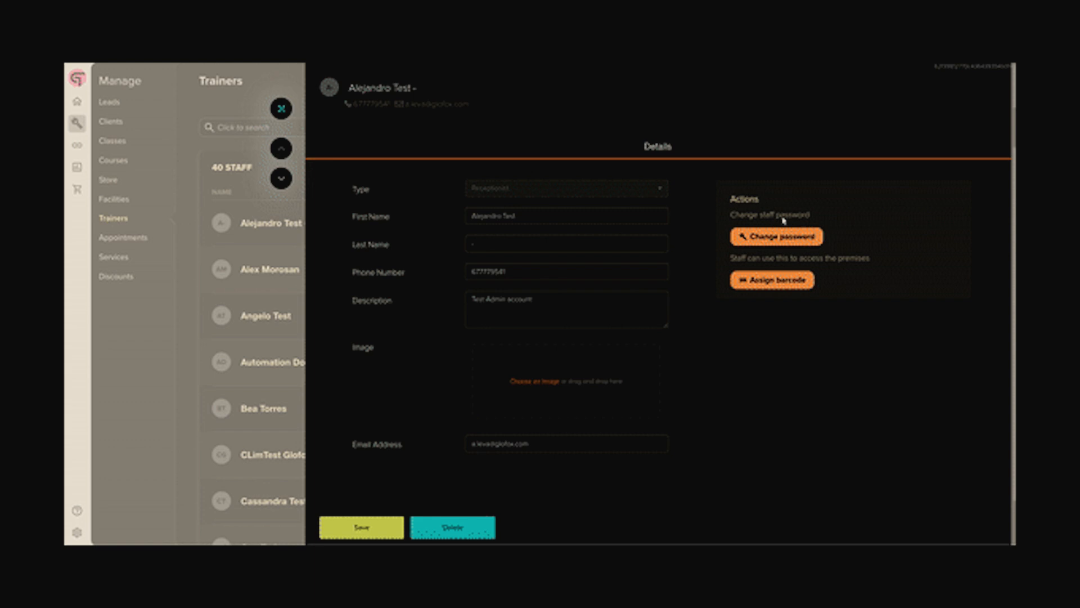
pyautogui.click(776, 237)
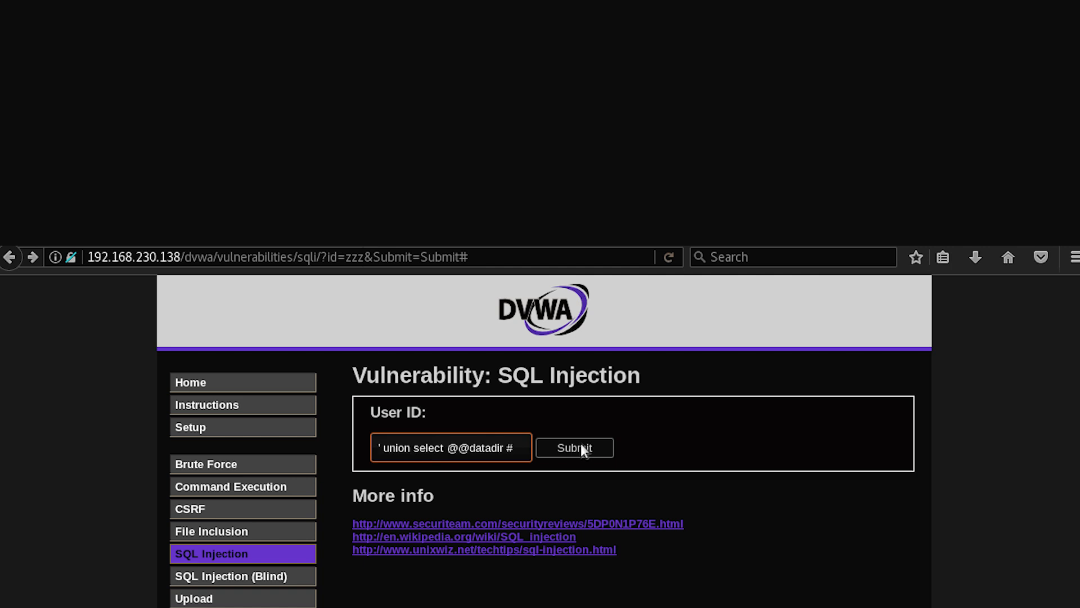
pyautogui.click(574, 447)
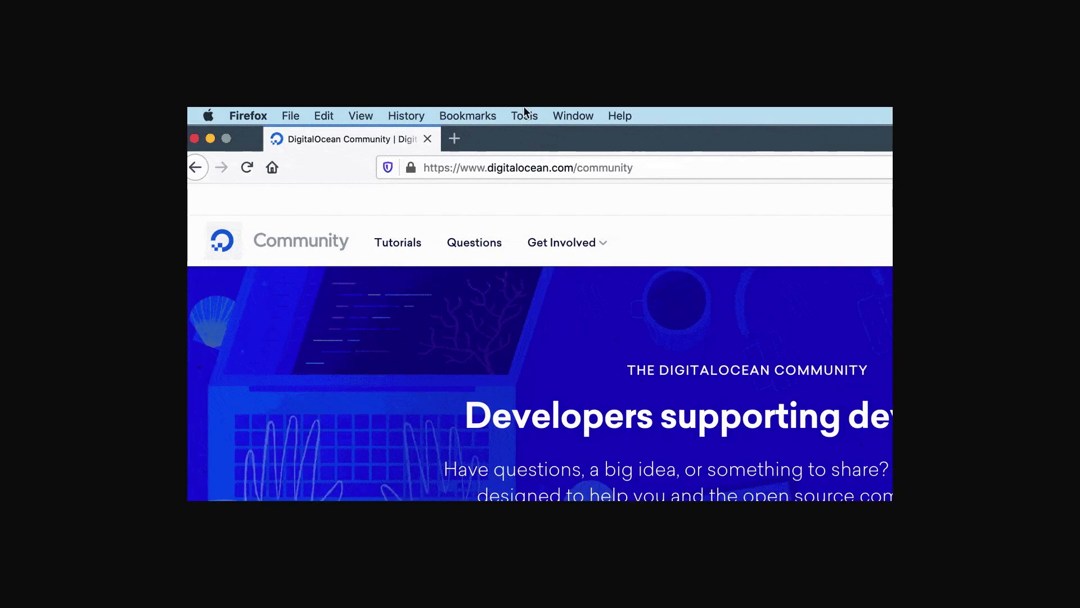
pyautogui.click(523, 115)
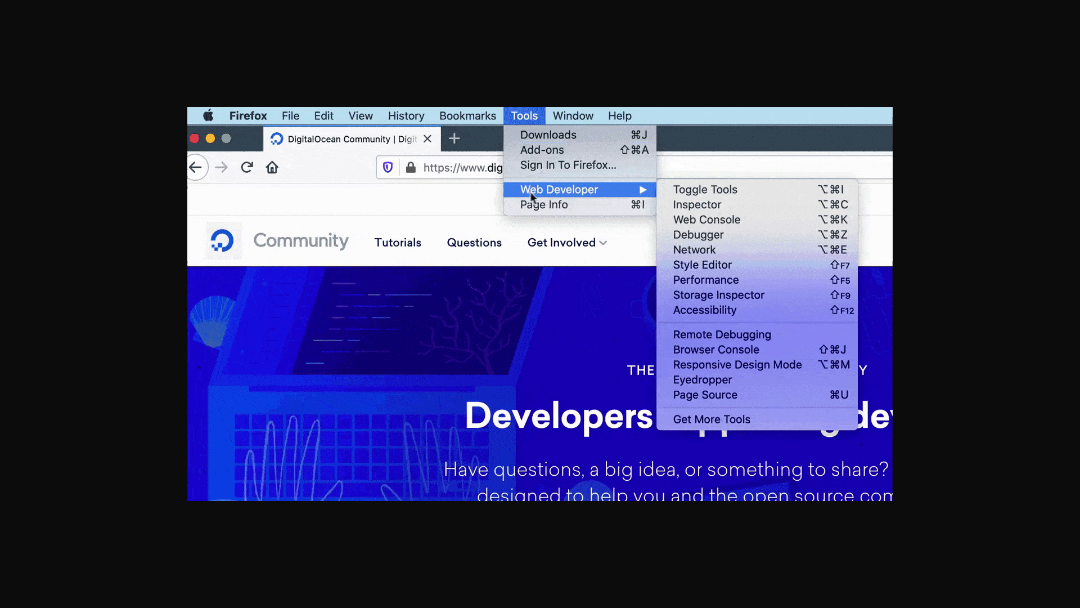
pyautogui.moveTo(731, 364)
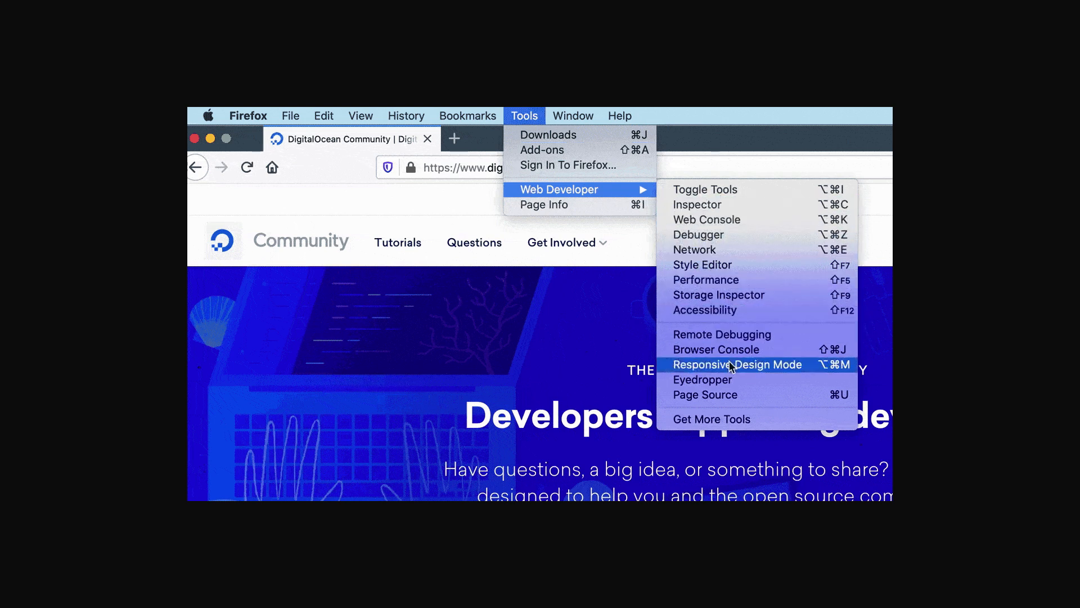
pyautogui.click(704, 394)
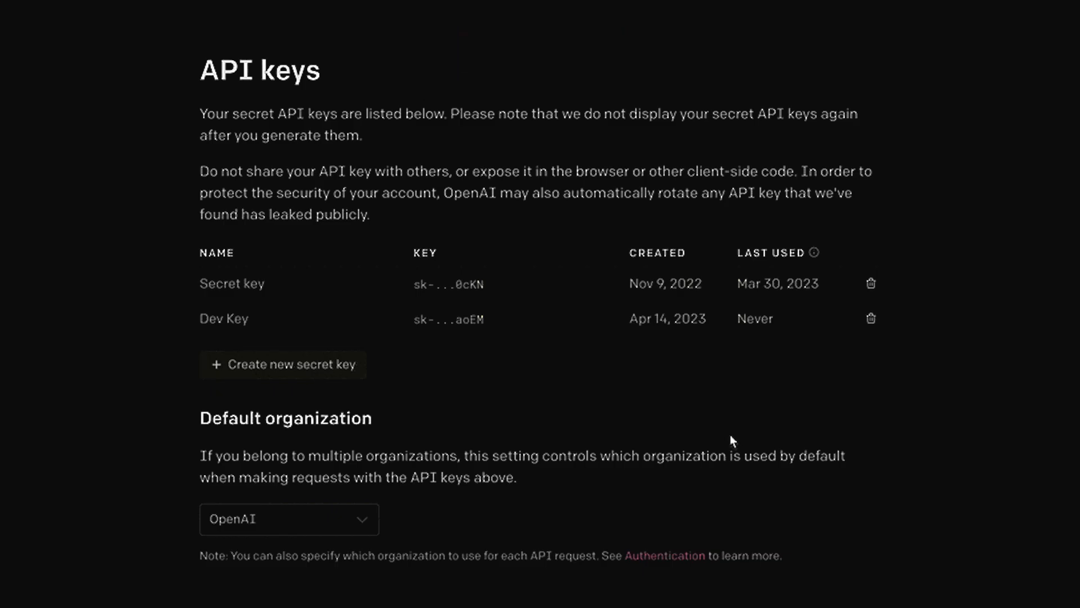
pyautogui.moveTo(871, 318)
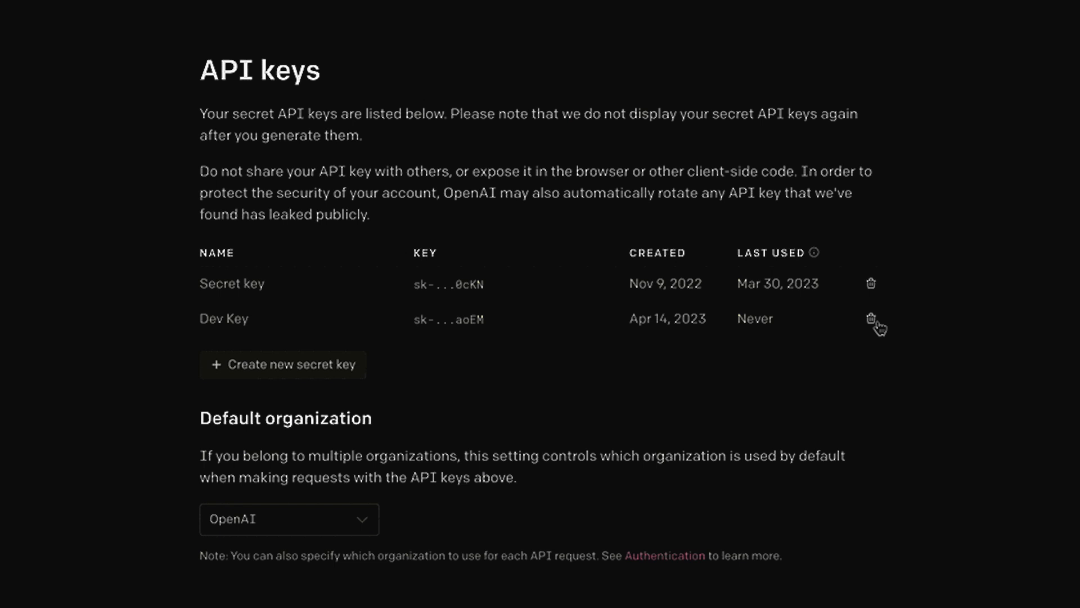
# Revoke the Dev Key and confirm it in the OpenAI API keys dialog
pyautogui.click(871, 318)
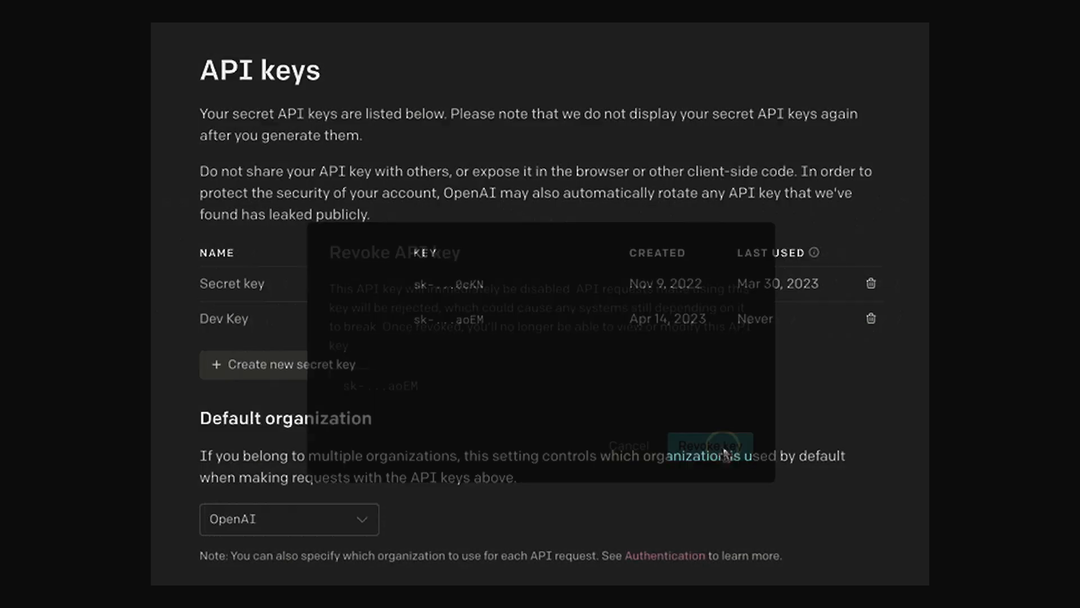
pyautogui.click(710, 444)
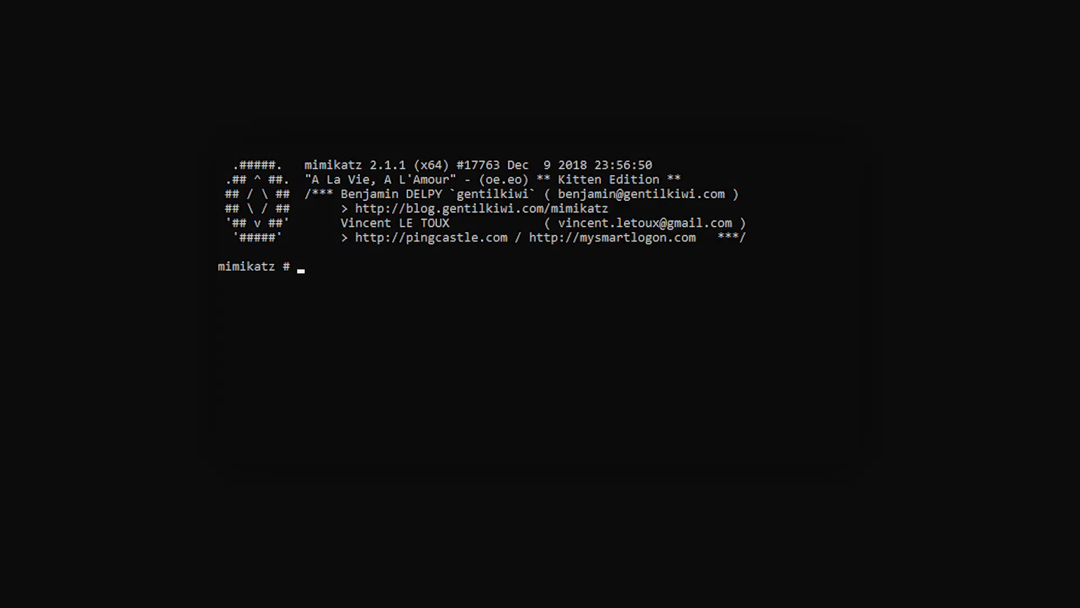
# Enter sekurlsa::minidump in mimikatz, then join the Nee2.4 network in iPhone Wi-Fi settings
pyautogui.write('sekurlsa')
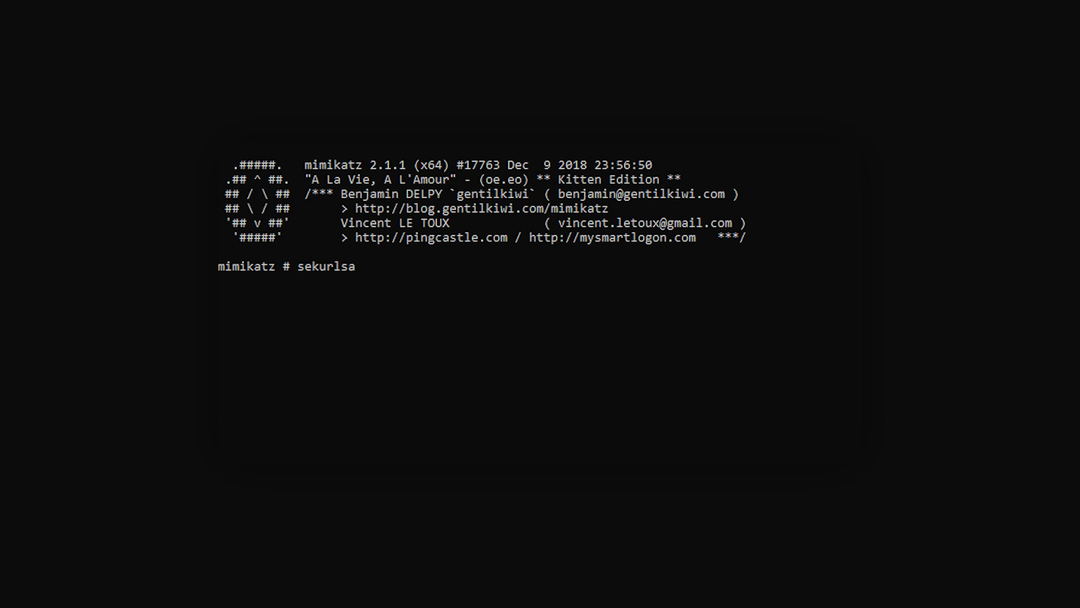
pyautogui.write('::minidu')
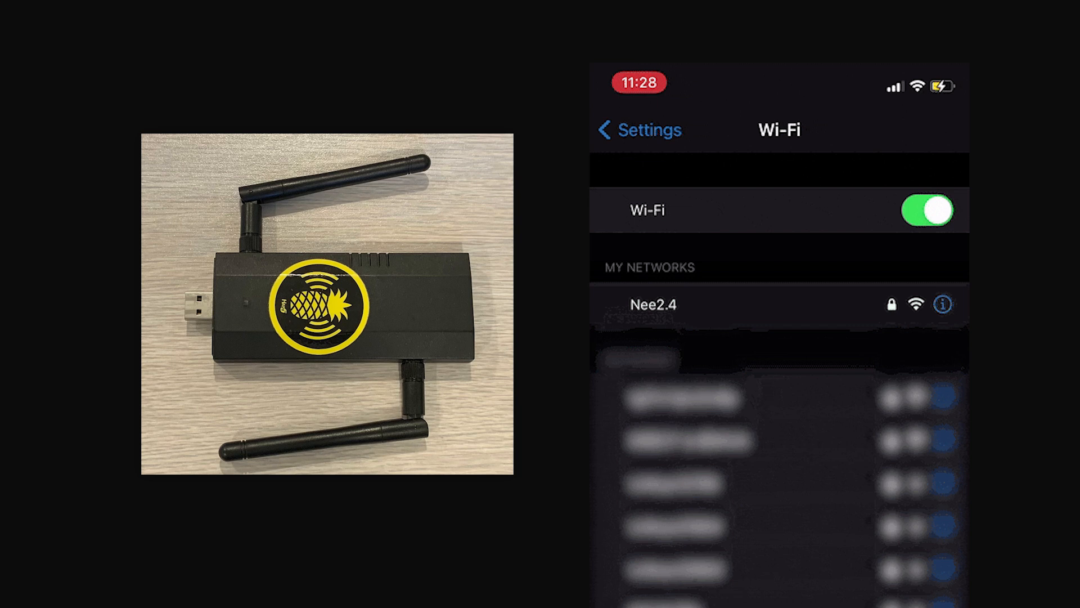
pyautogui.click(653, 303)
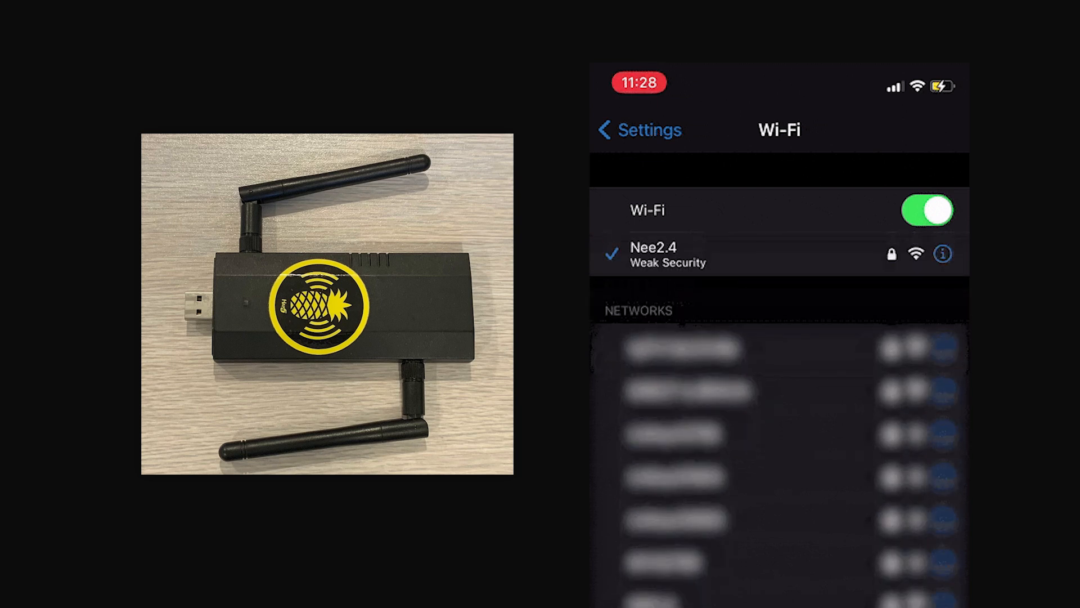